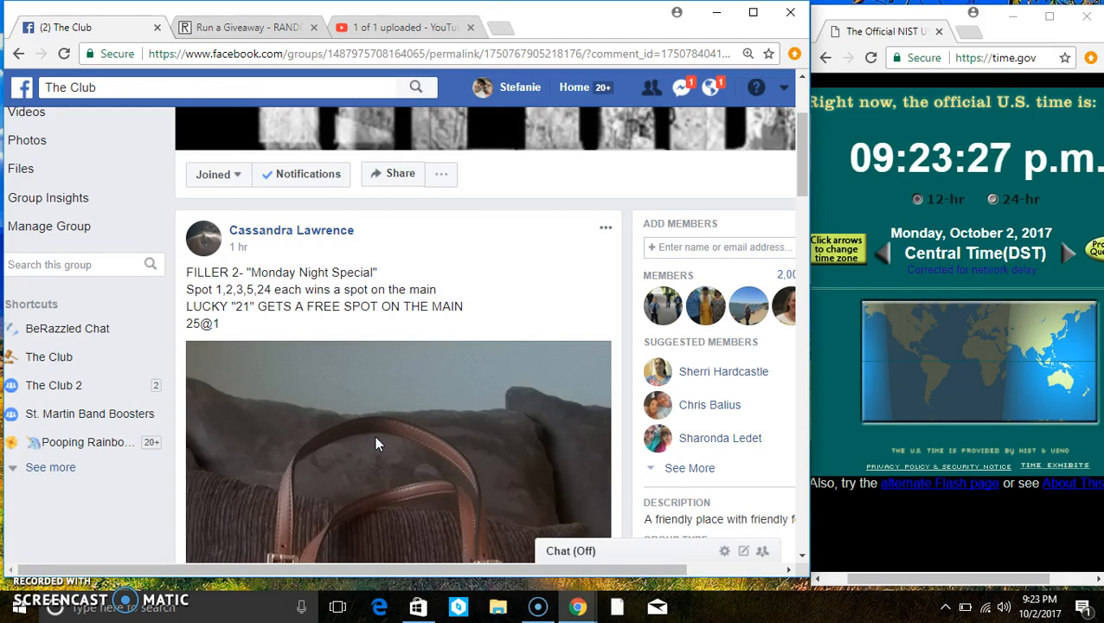
Copy the 25-spot claimed list from the comment on the giveaway post.
{"action": "scroll", "scroll_direction": "down", "scroll_amount": 3}
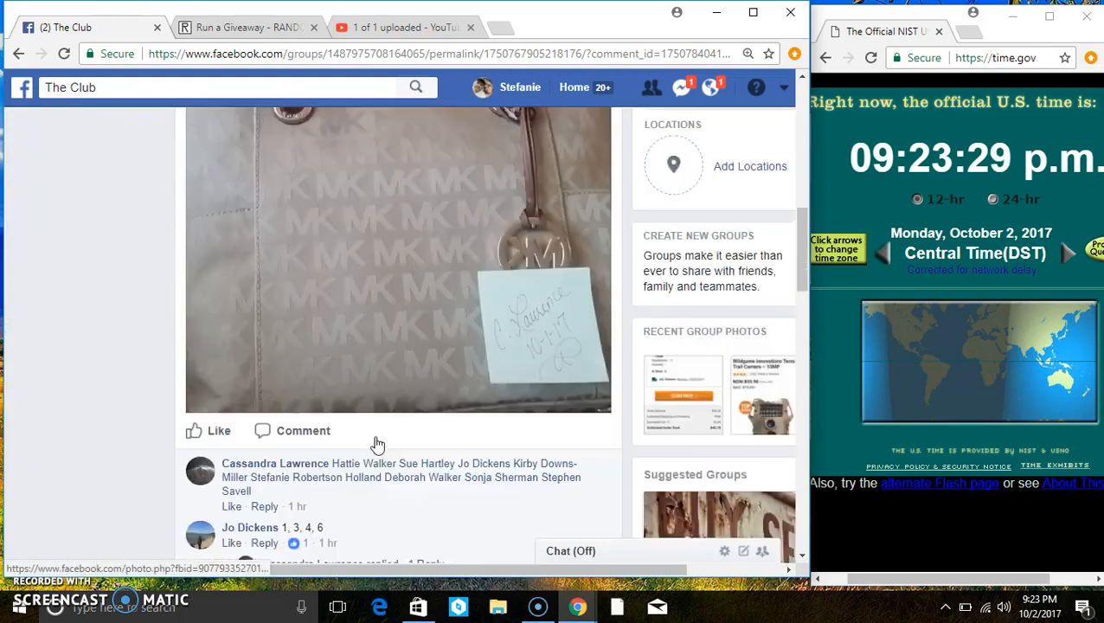
{"action": "scroll", "scroll_direction": "down", "scroll_amount": 3}
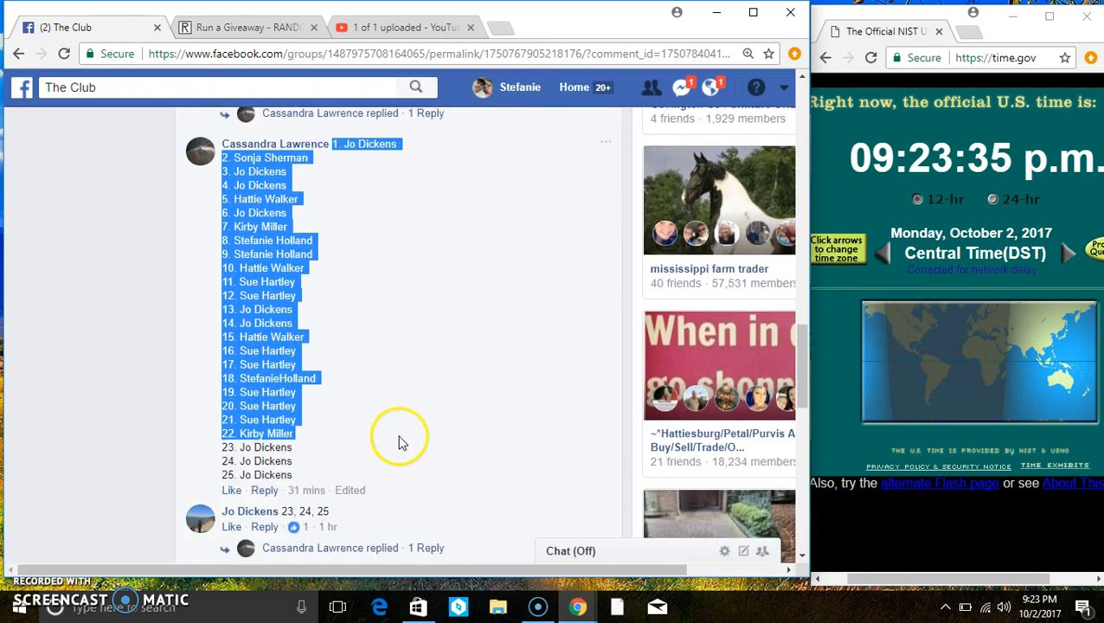
{"action": "right_click", "coordinate": [401, 401]}
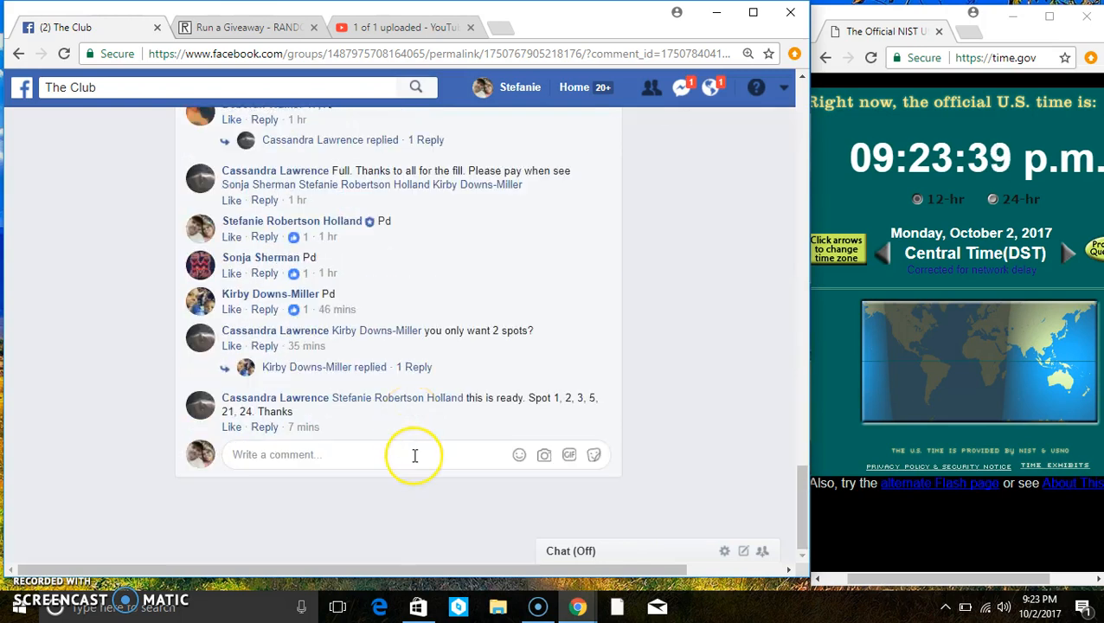
Post a 'live' comment at the bottom of the giveaway thread.
{"action": "type", "text": "live"}
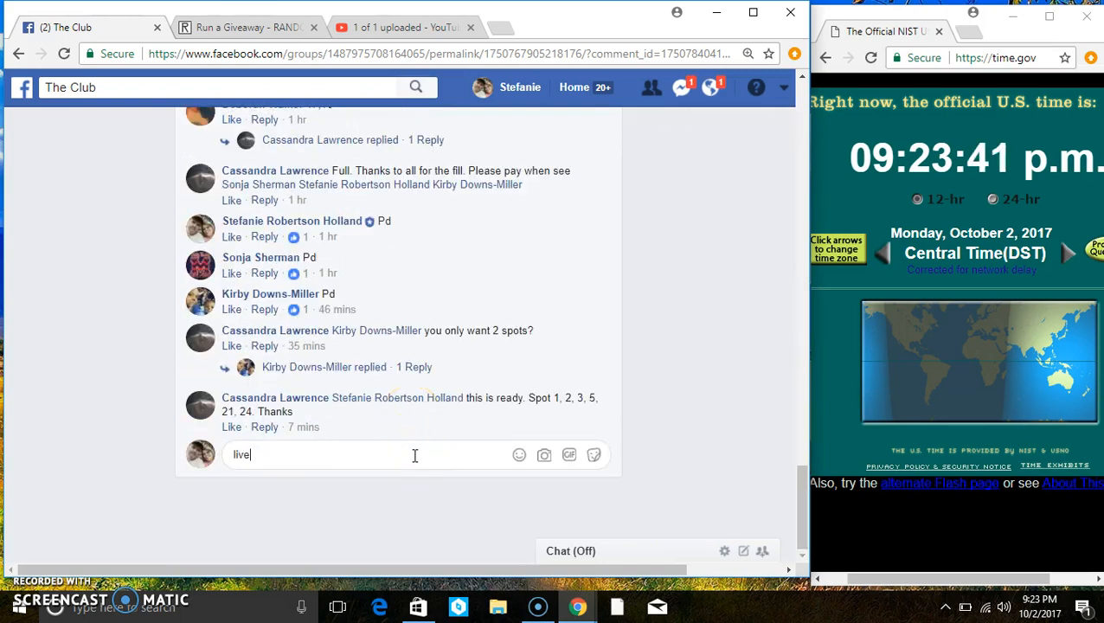
{"action": "key", "text": "enter"}
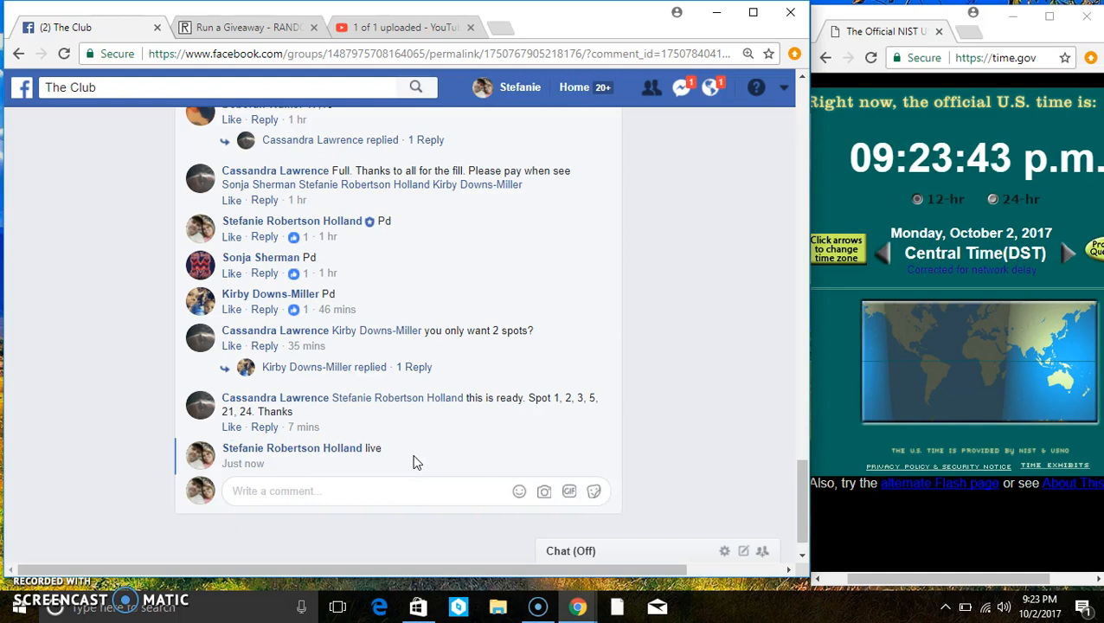
{"action": "mouse_move", "coordinate": [308, 464]}
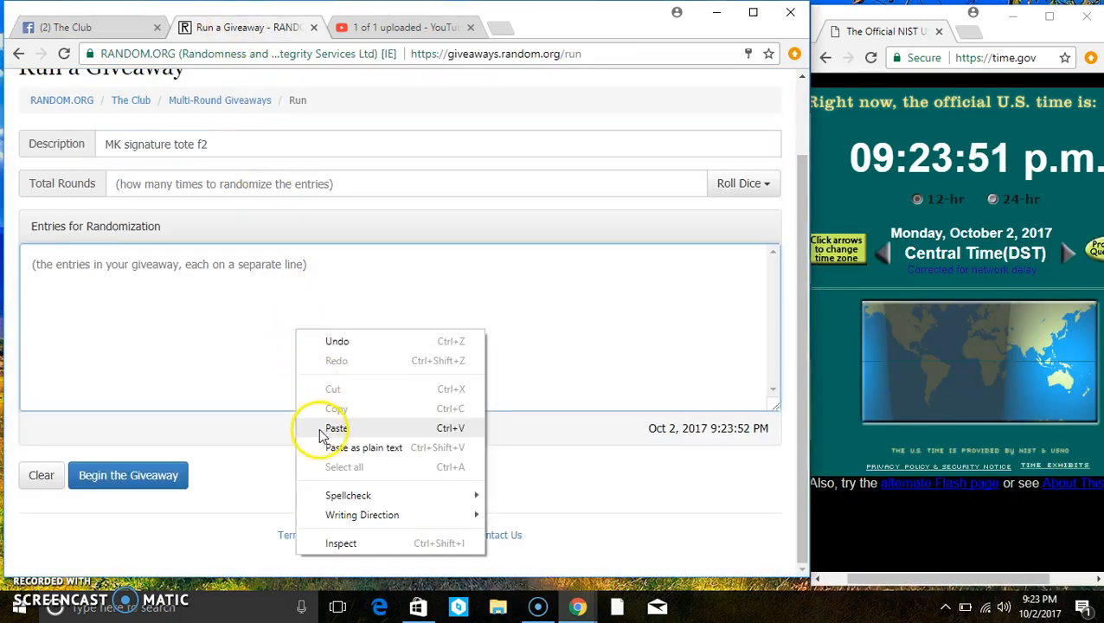
Paste the 25 spots as entries and roll 2d6 to set Total Rounds to 11.
{"action": "left_click", "coordinate": [336, 428]}
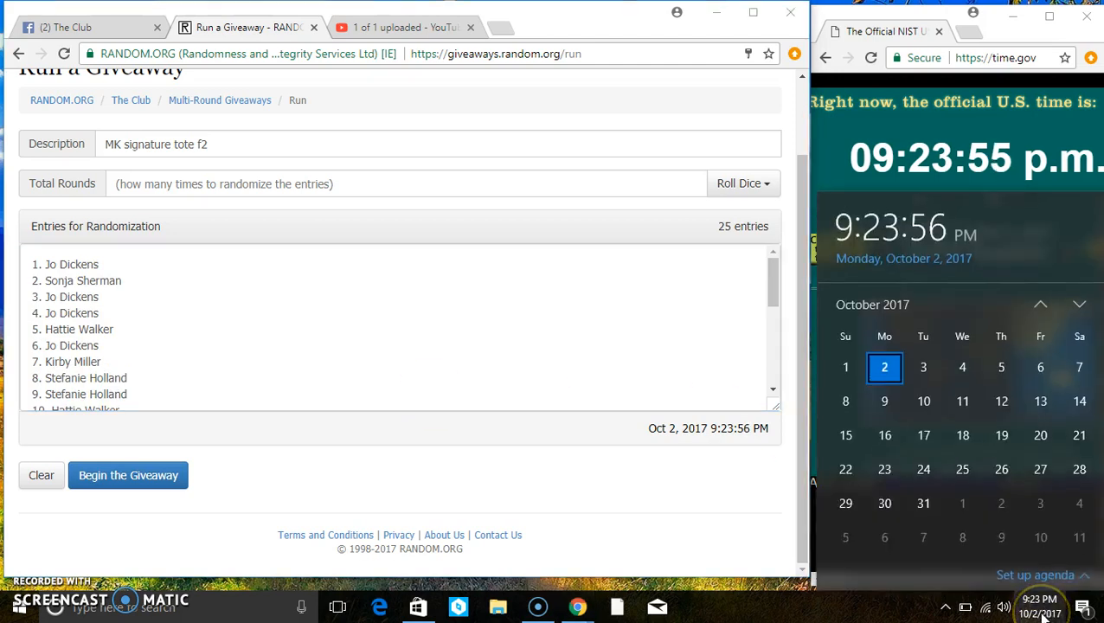
{"action": "left_click", "coordinate": [743, 183]}
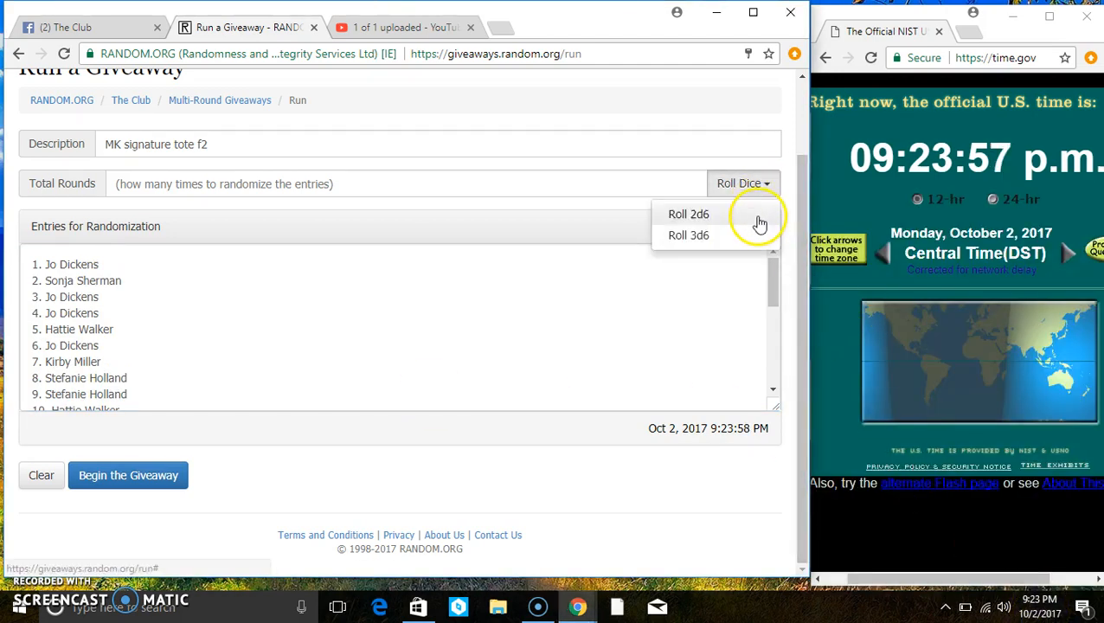
{"action": "left_click", "coordinate": [689, 215]}
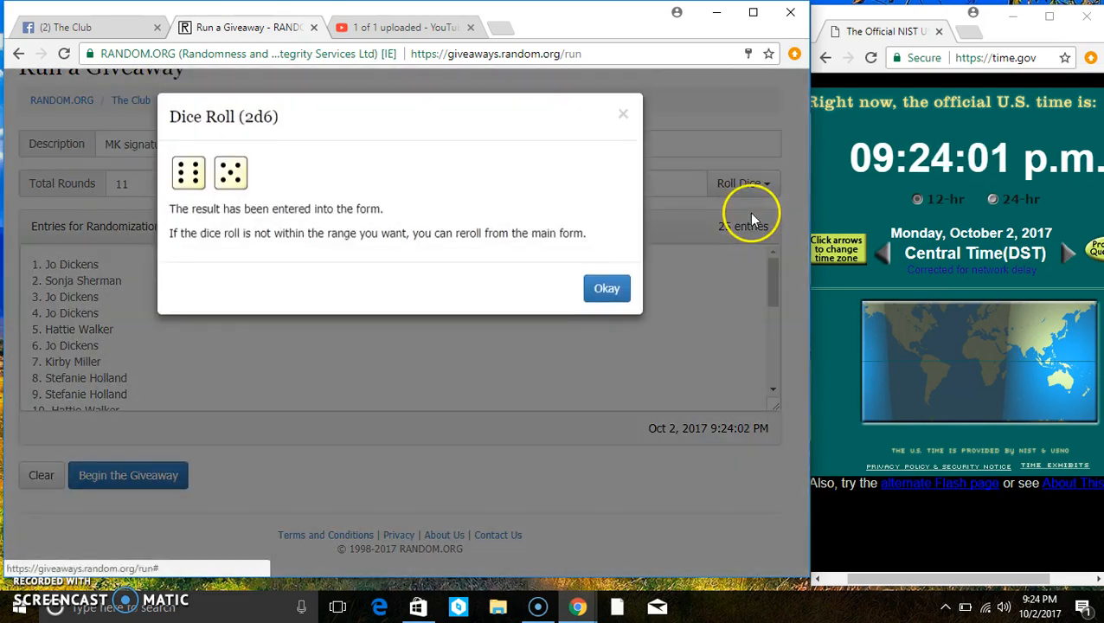
{"action": "left_click", "coordinate": [605, 287]}
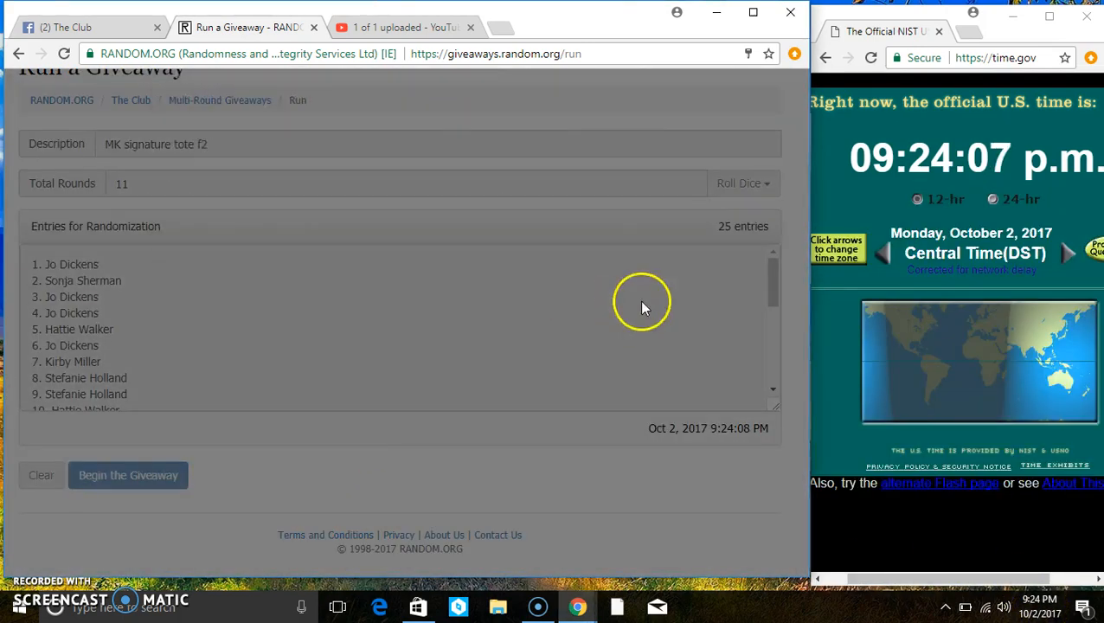
Begin the giveaway and advance through every round to the final eleventh-round ranking.
{"action": "left_click", "coordinate": [128, 474]}
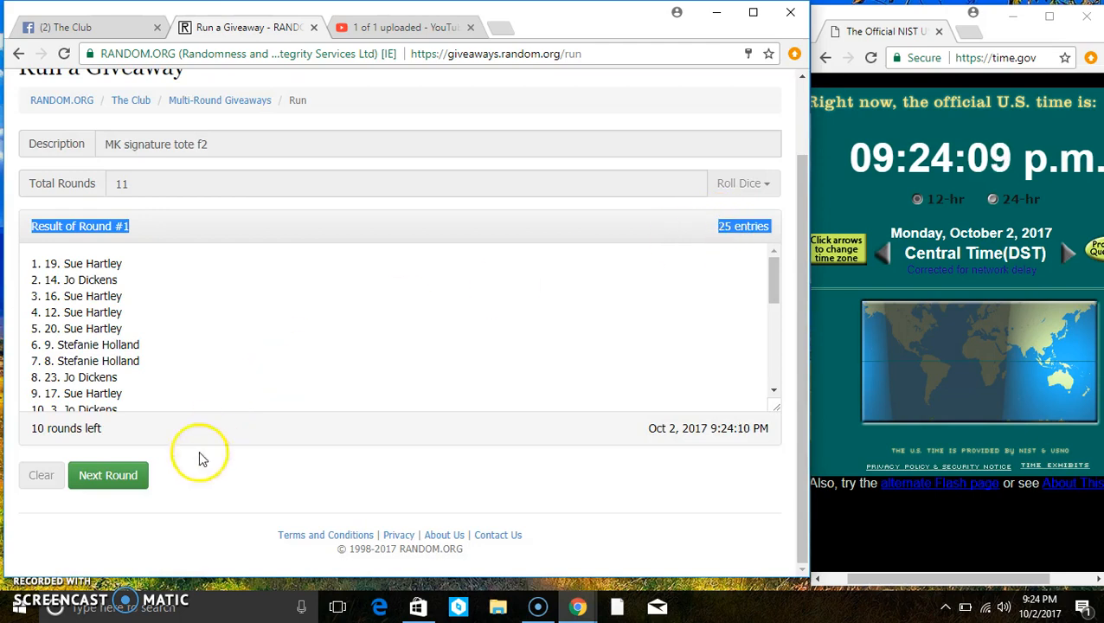
{"action": "left_click", "coordinate": [108, 474]}
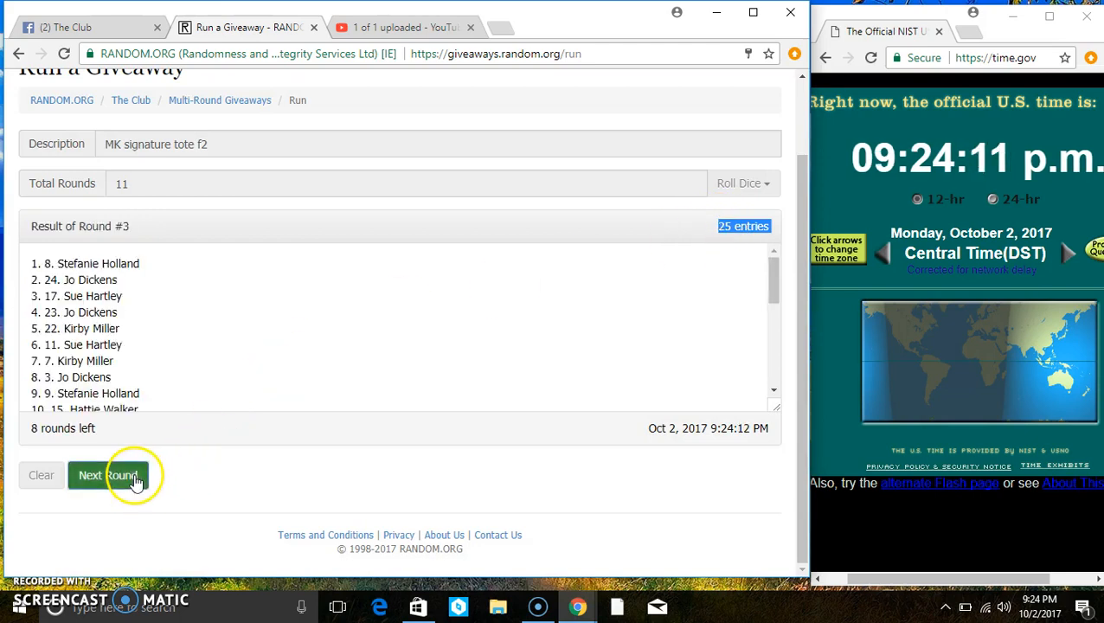
{"action": "left_click", "coordinate": [107, 474]}
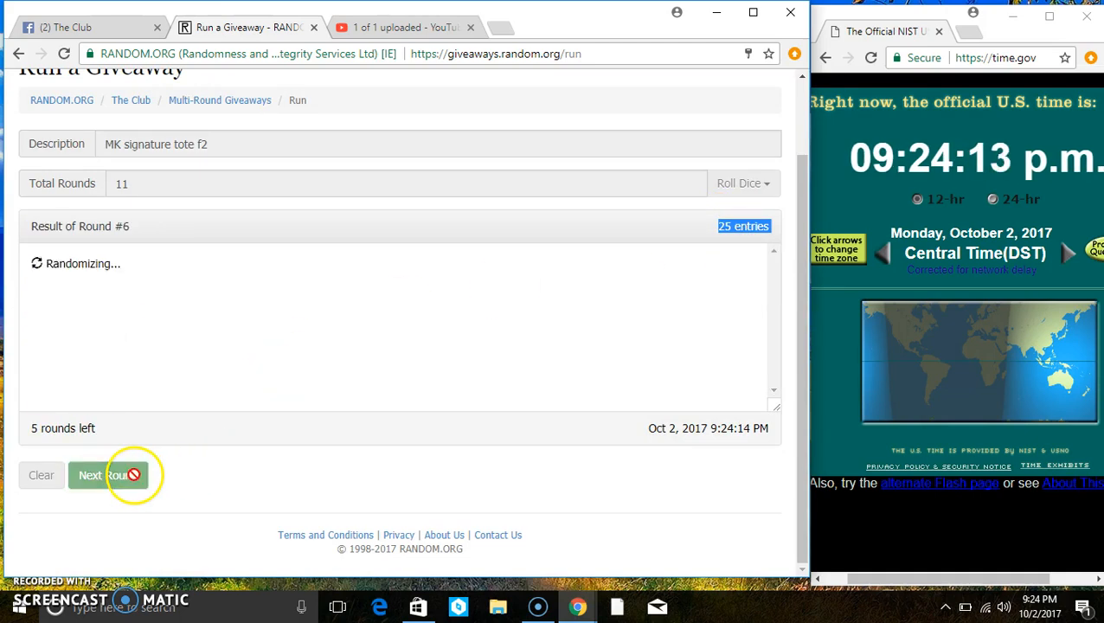
{"action": "left_click", "coordinate": [107, 474]}
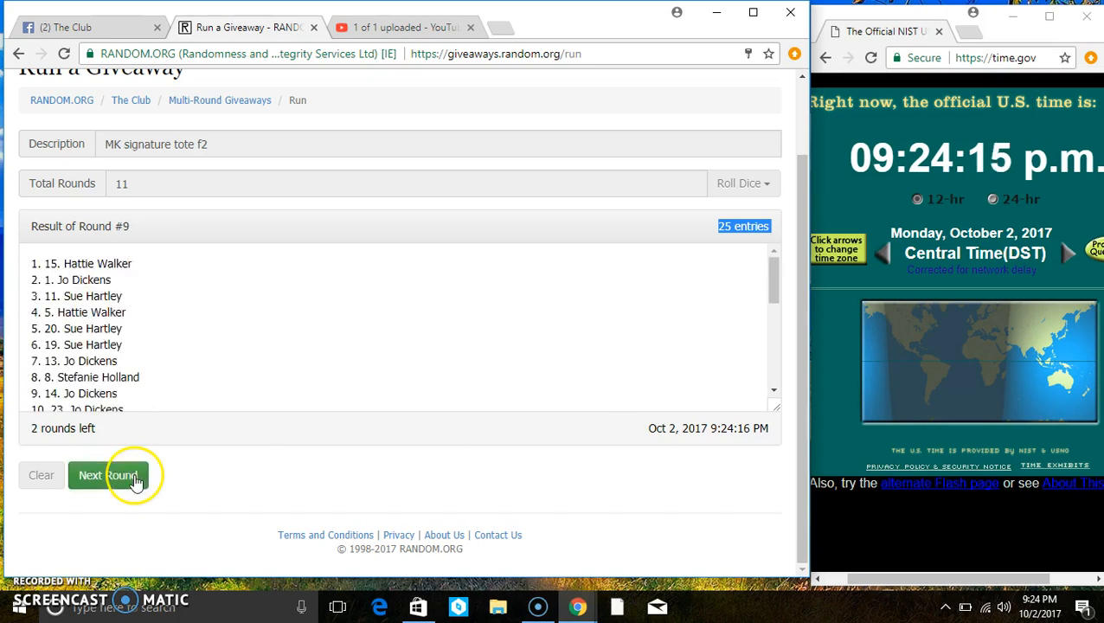
{"action": "left_click", "coordinate": [107, 474]}
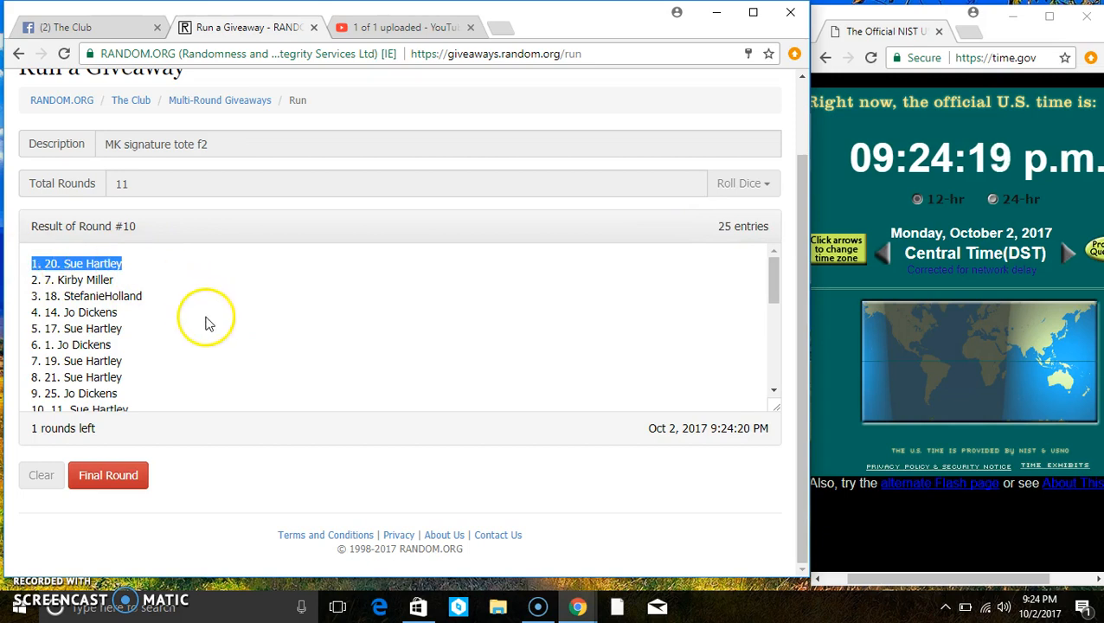
{"action": "scroll", "scroll_direction": "down", "scroll_amount": 3}
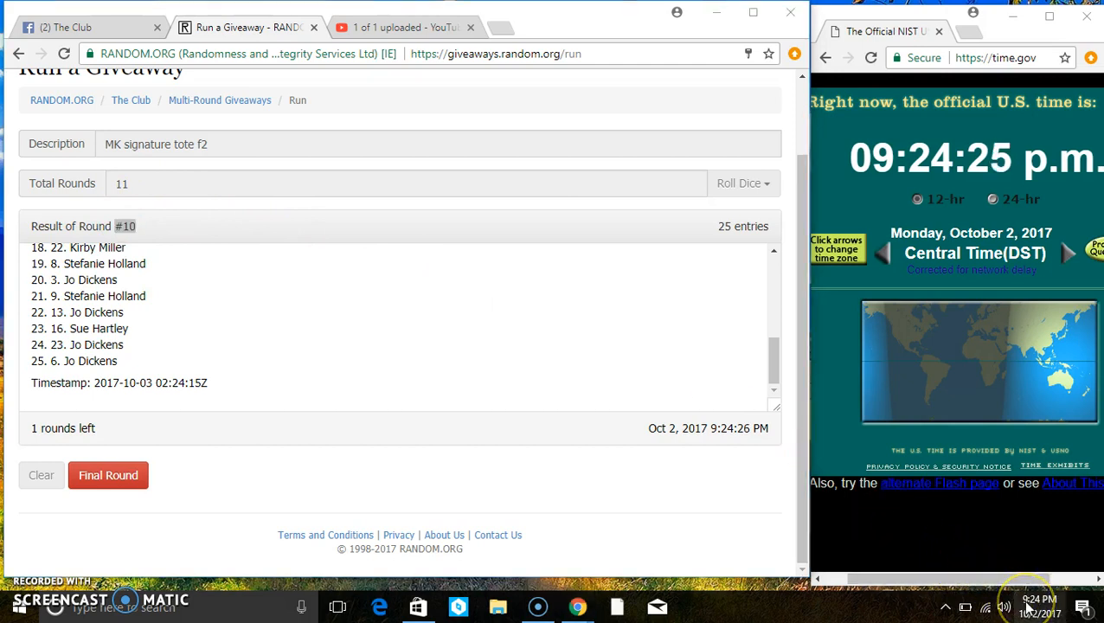
{"action": "mouse_move", "coordinate": [200, 481]}
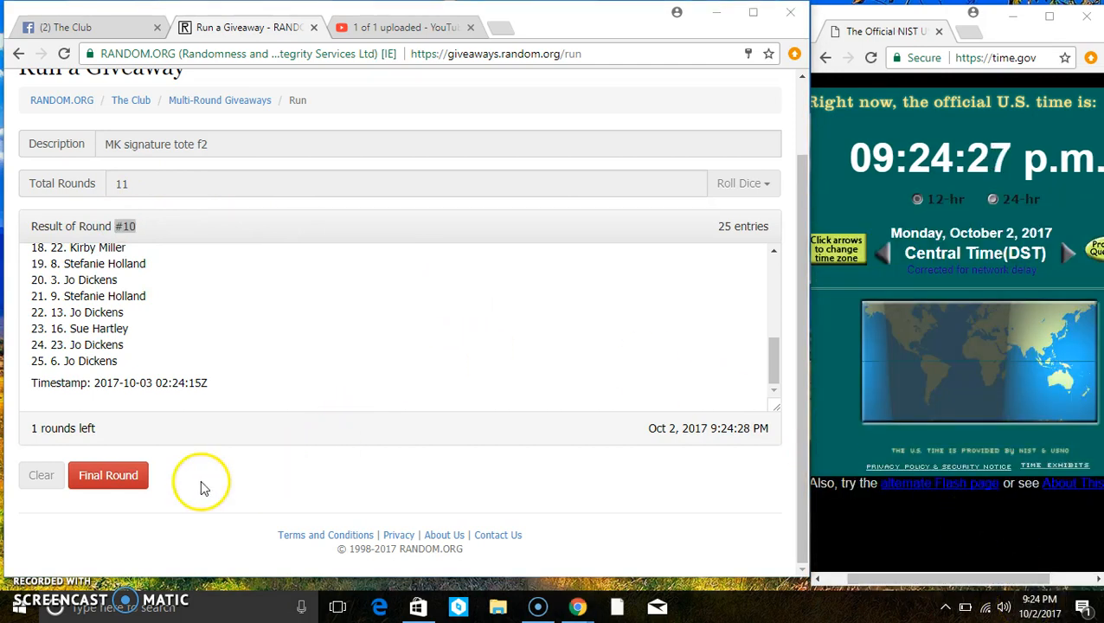
{"action": "left_click", "coordinate": [107, 474]}
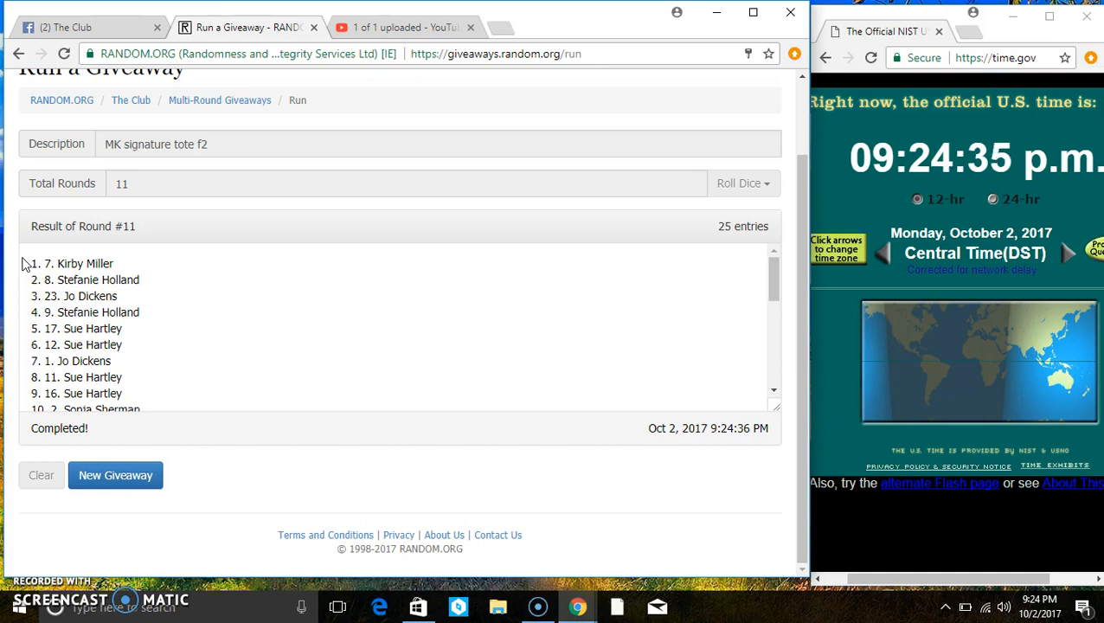
{"action": "double_click", "coordinate": [72, 263]}
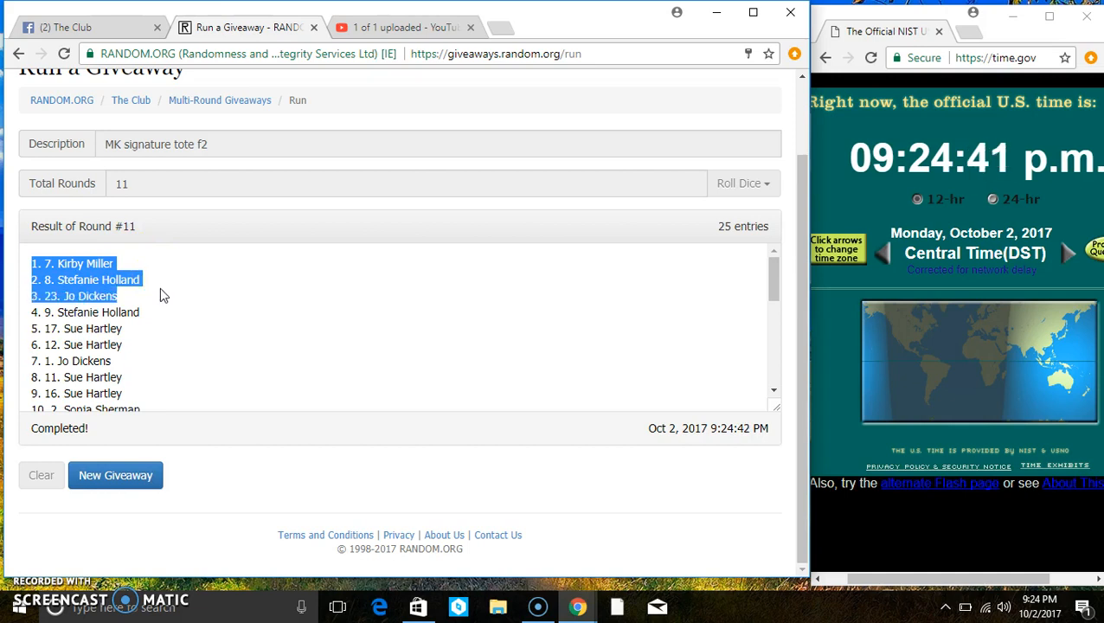
{"action": "scroll", "scroll_direction": "down", "scroll_amount": 3}
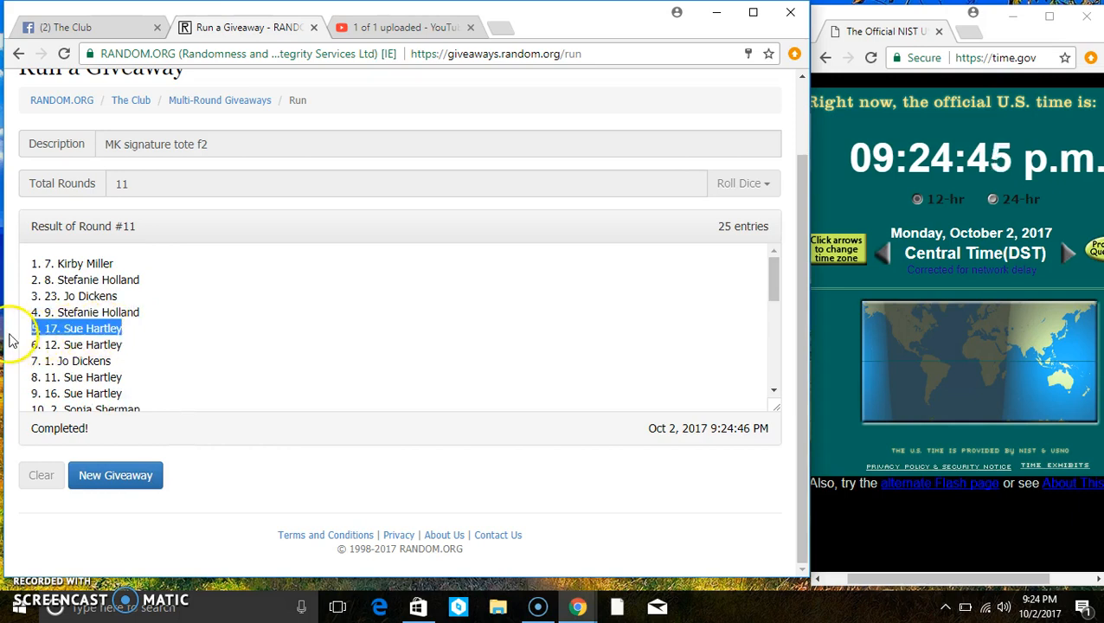
{"action": "scroll", "scroll_direction": "down", "scroll_amount": 3}
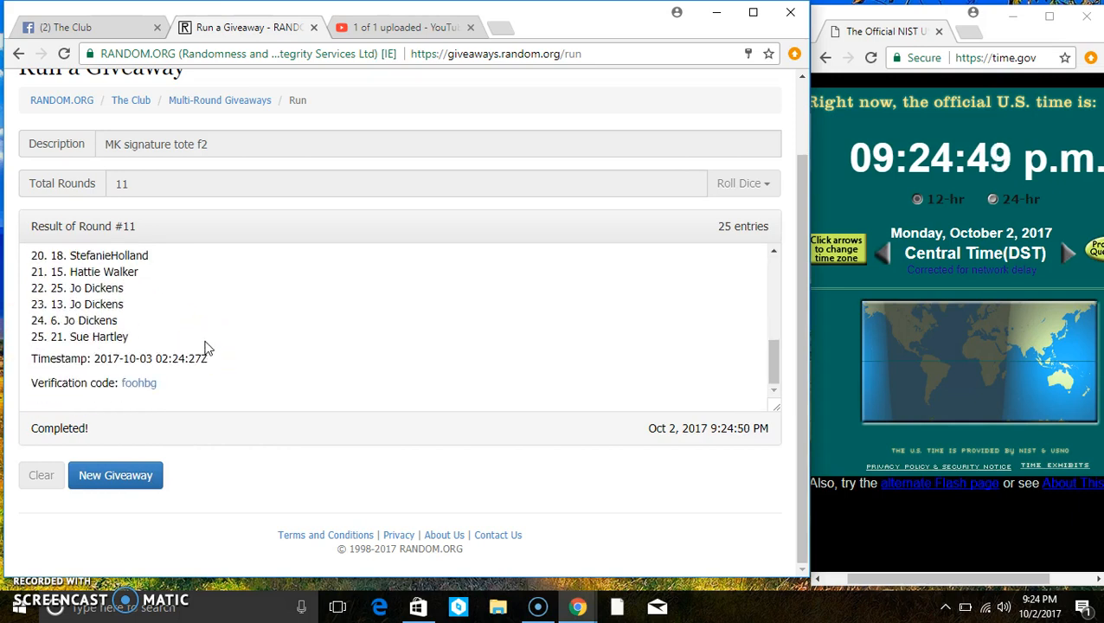
{"action": "double_click", "coordinate": [104, 320]}
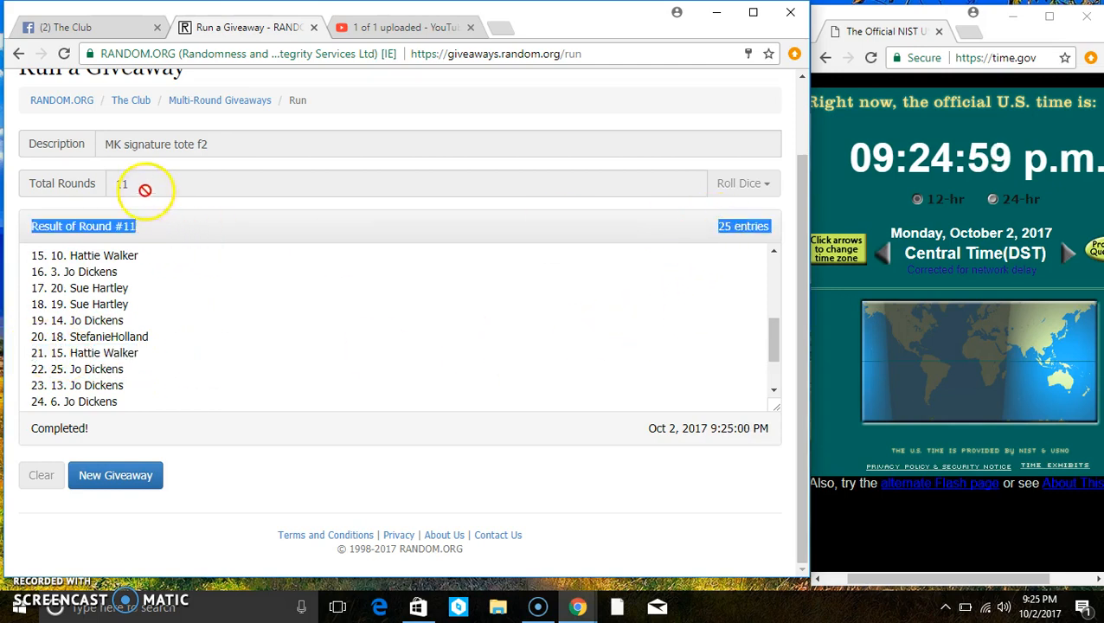
{"action": "scroll", "scroll_direction": "down", "scroll_amount": 3}
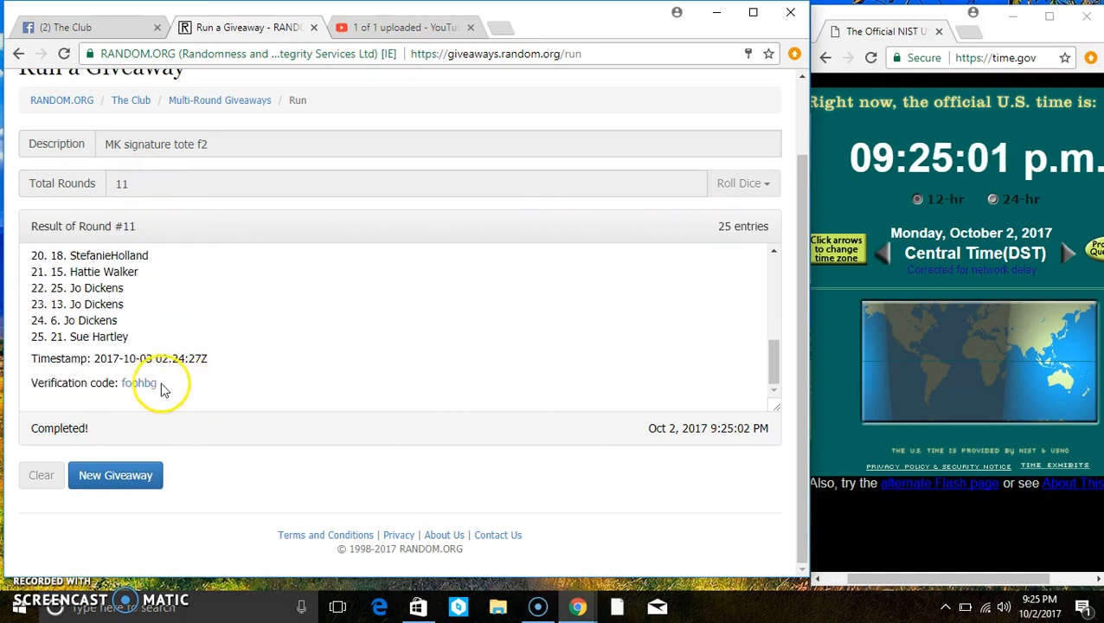
Return to The Club post and comment 'done' below the earlier 'live' comment.
{"action": "left_click", "coordinate": [87, 28]}
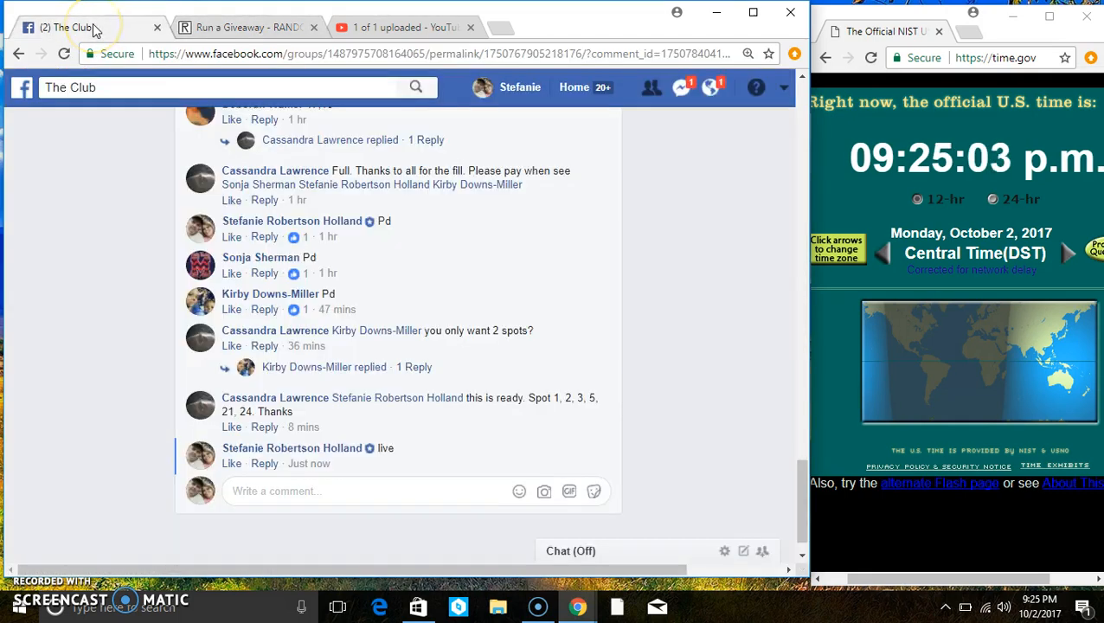
{"action": "type", "text": "done"}
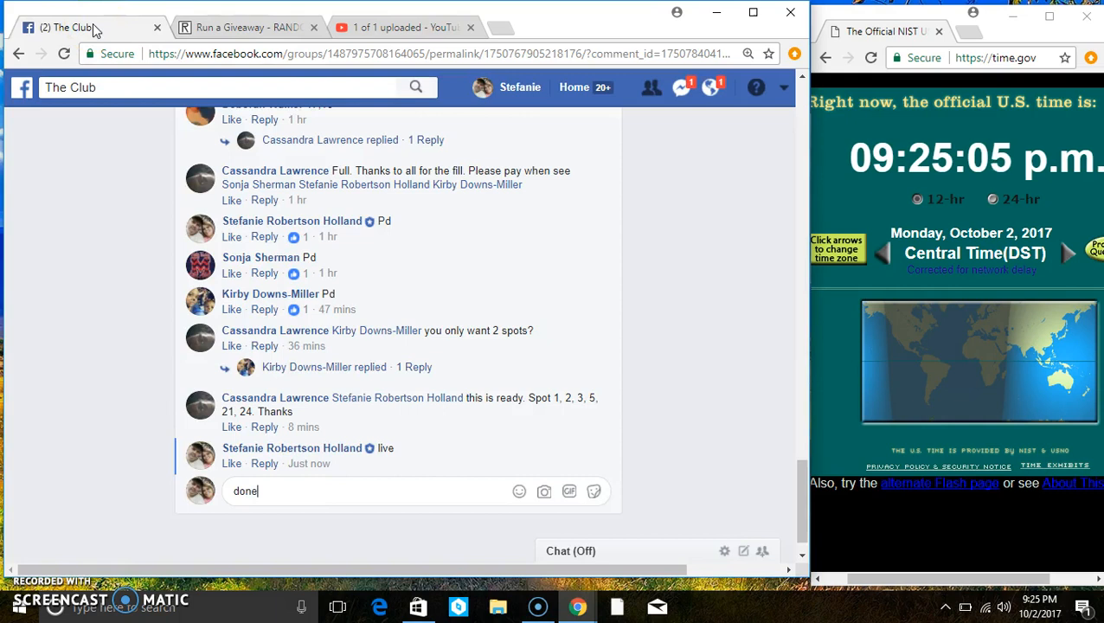
{"action": "key", "text": "enter"}
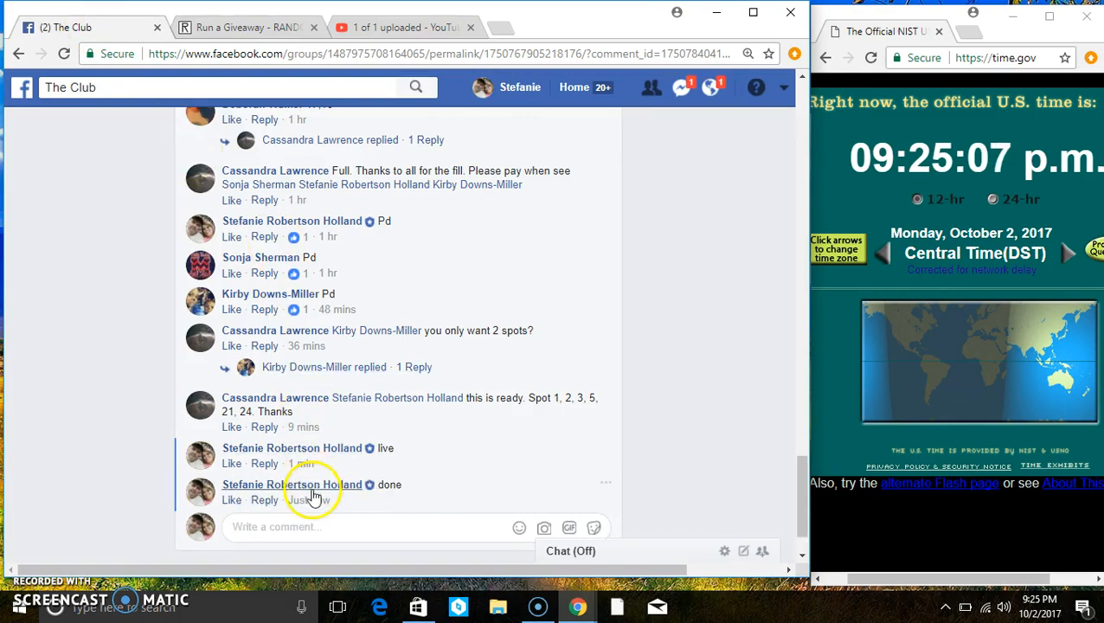